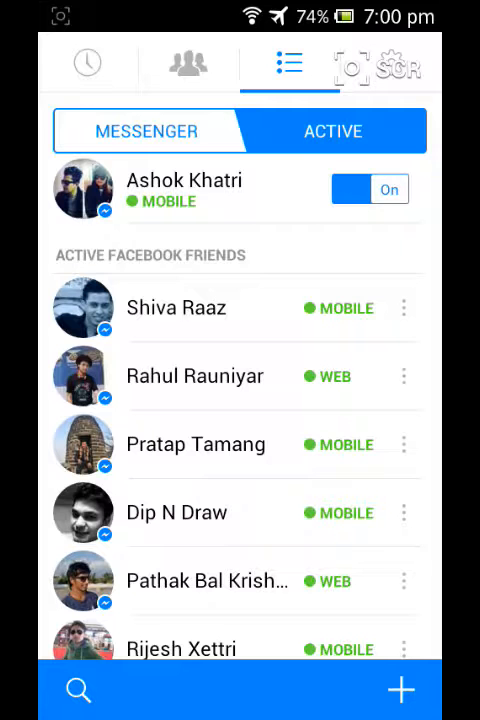
View the signed-in Messenger account's profile tab, then exit to the phone's app list
left_click(353, 63)
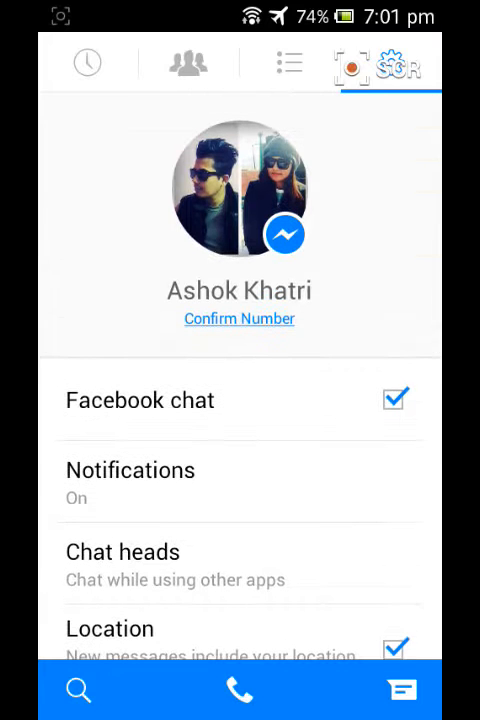
left_click(86, 62)
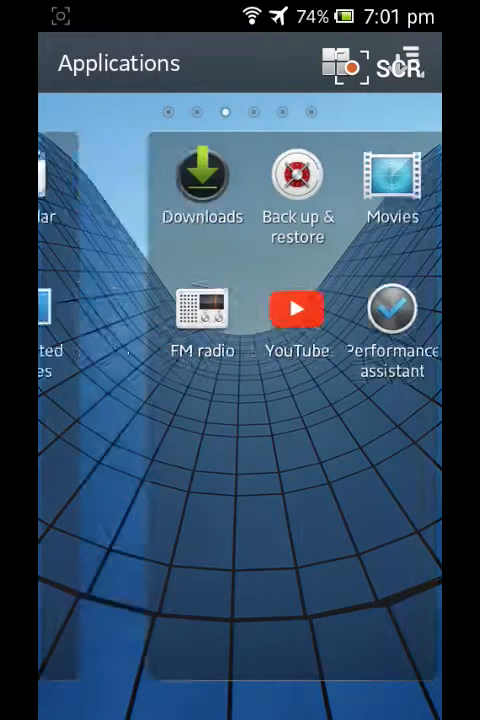
Swipe through the app drawer toward the Settings icon
scroll("right", 3)
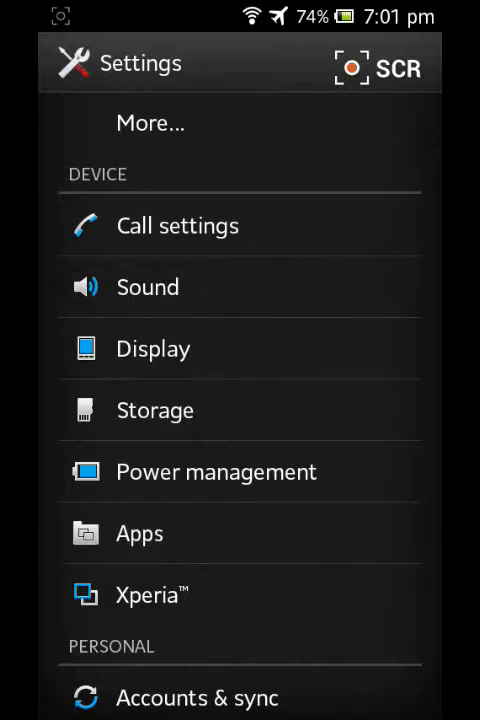
Find Messenger in the Downloaded apps list and show its app info with storage details
left_click(139, 533)
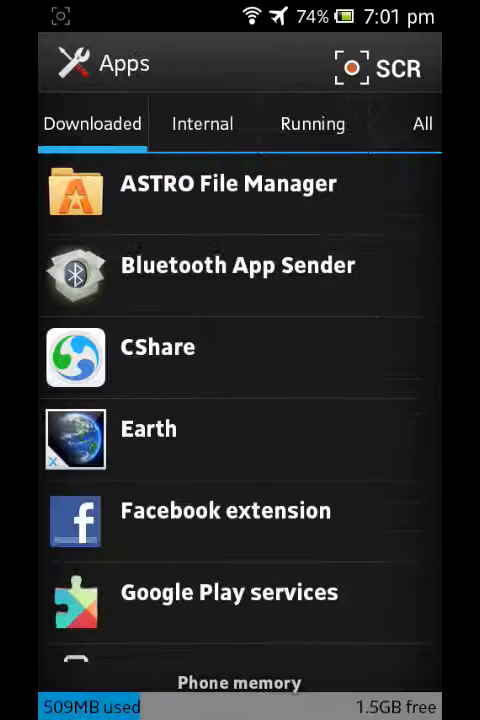
scroll("down", 3)
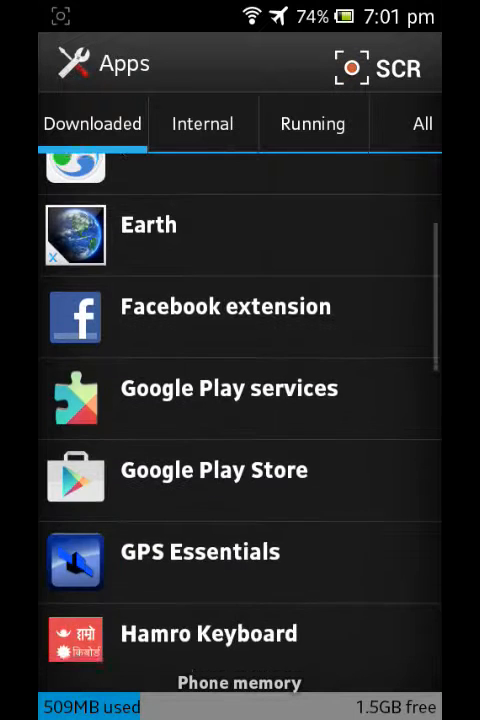
scroll("down", 3)
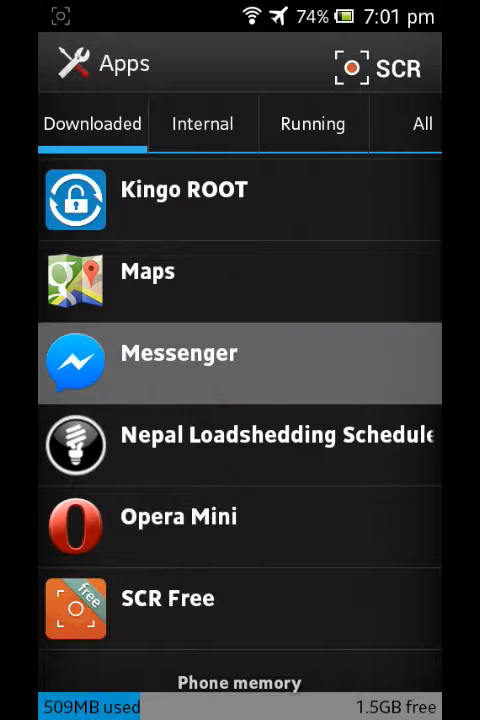
left_click(178, 353)
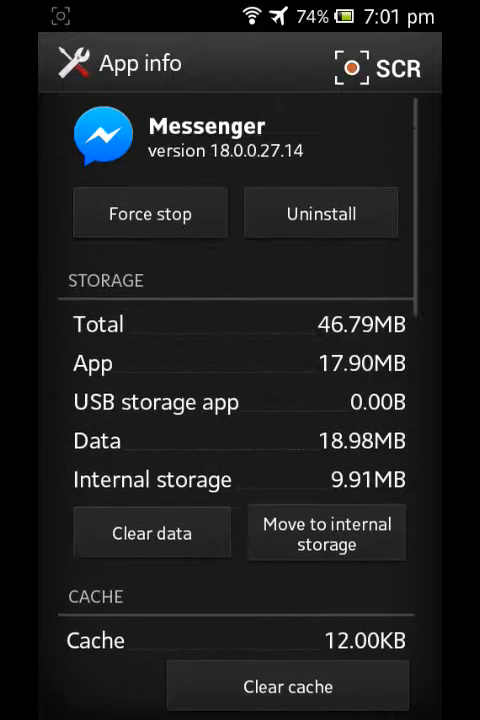
scroll("down", 3)
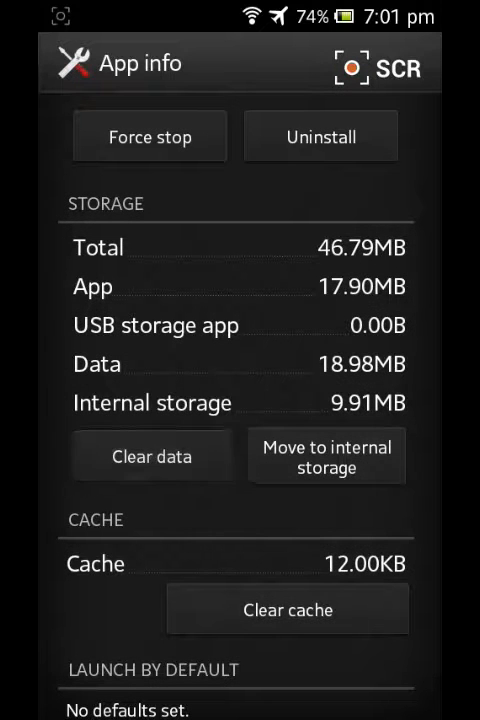
Clear Messenger's data, confirming the Delete app data? prompt so Data reads 0.00B, then go back to the app drawer
left_click(151, 455)
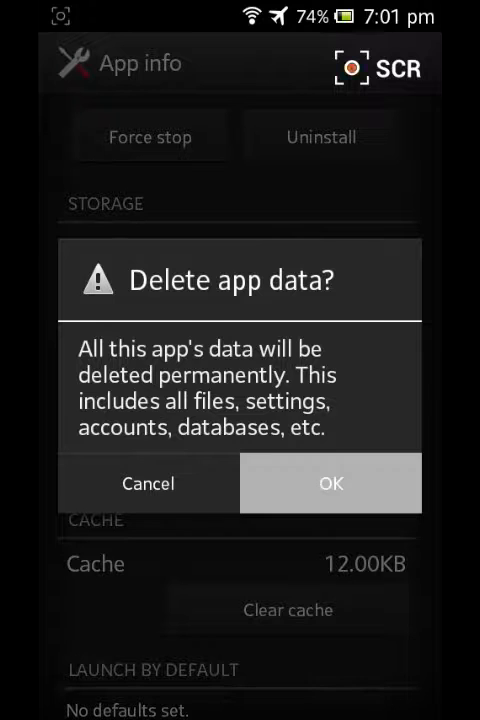
left_click(330, 483)
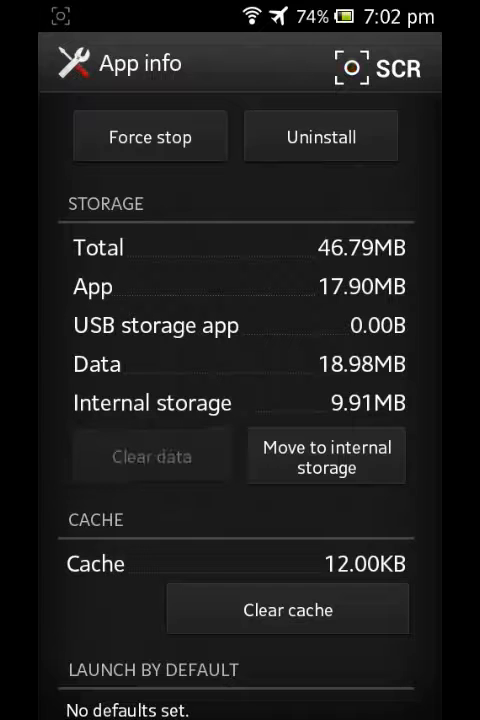
scroll("down", 3)
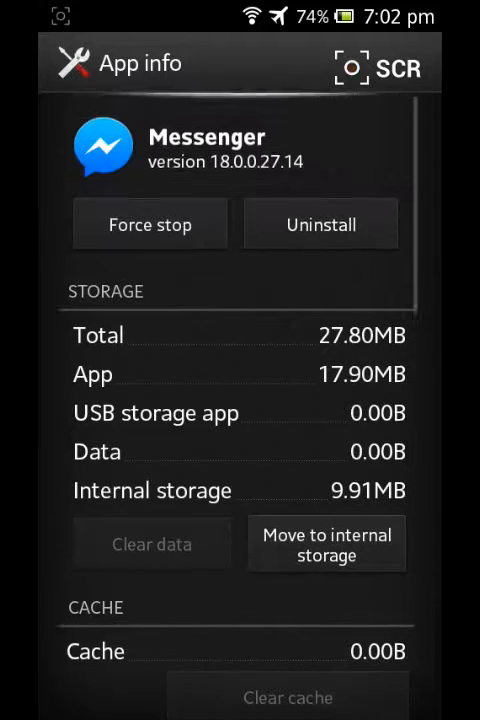
scroll("down", 3)
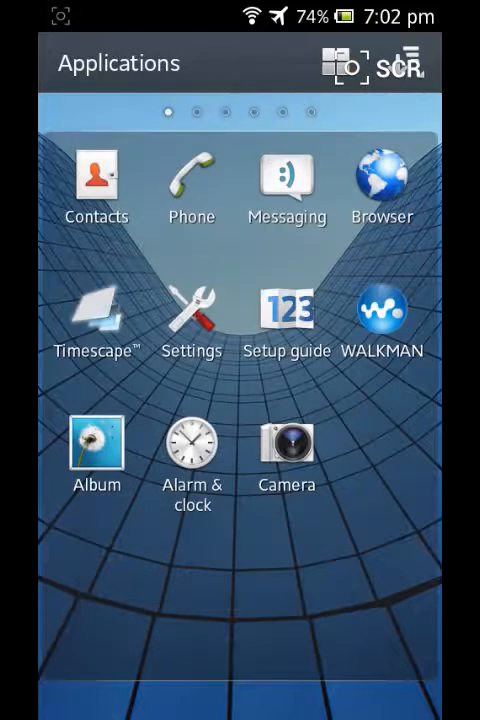
scroll("left", 3)
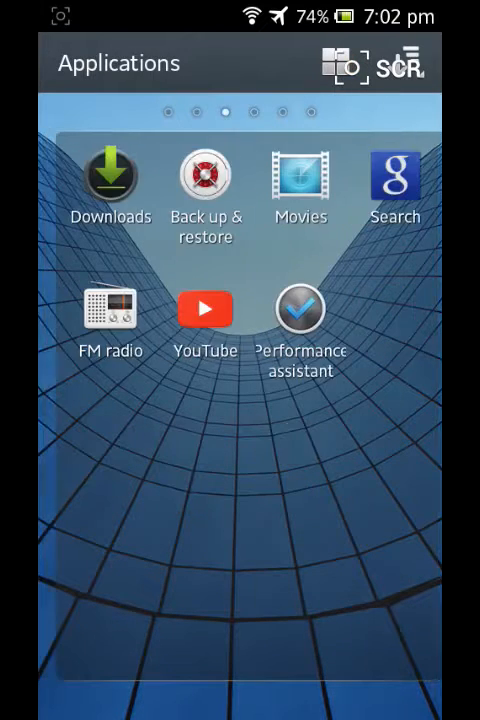